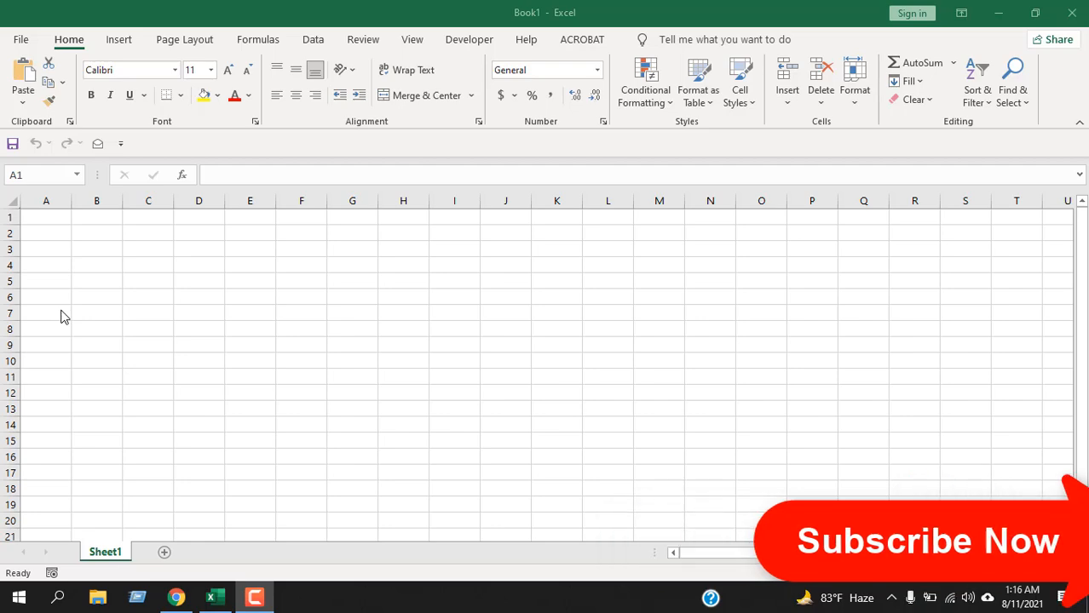
{"action": "mouse_move", "coordinate": [224, 49]}
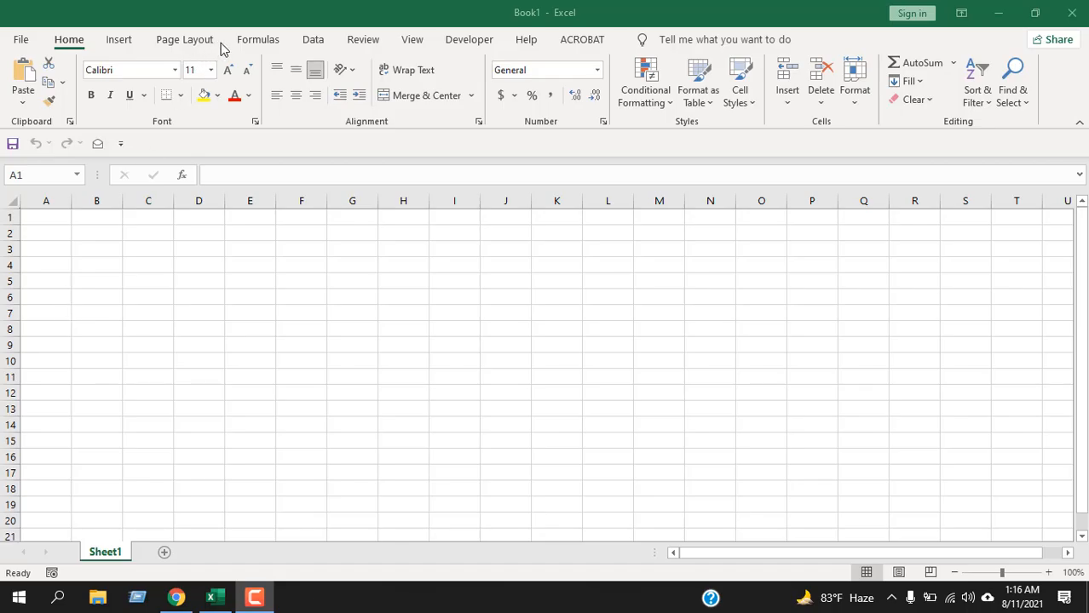
Open the Formulas tab's Lookup & Reference list and scroll down toward ROW.
{"action": "left_click", "coordinate": [257, 39]}
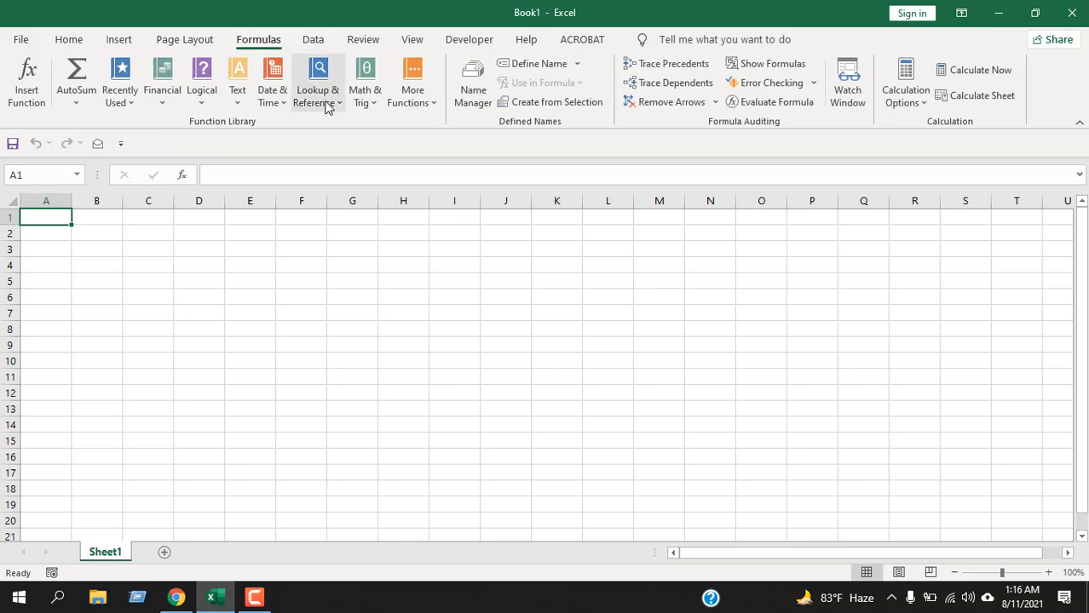
{"action": "left_click", "coordinate": [317, 86]}
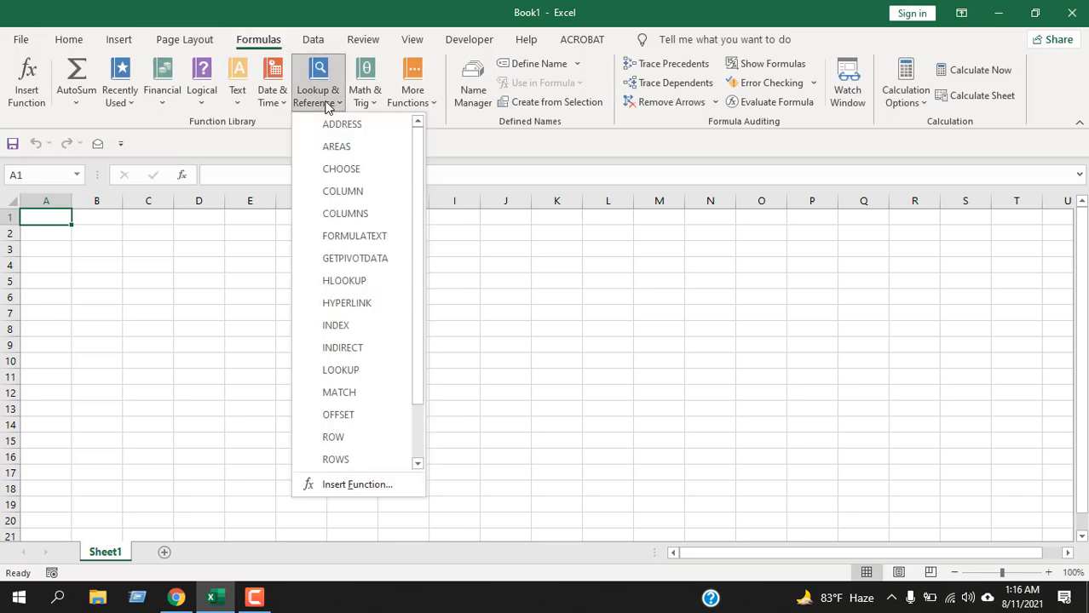
{"action": "scroll", "scroll_direction": "down", "scroll_amount": 3}
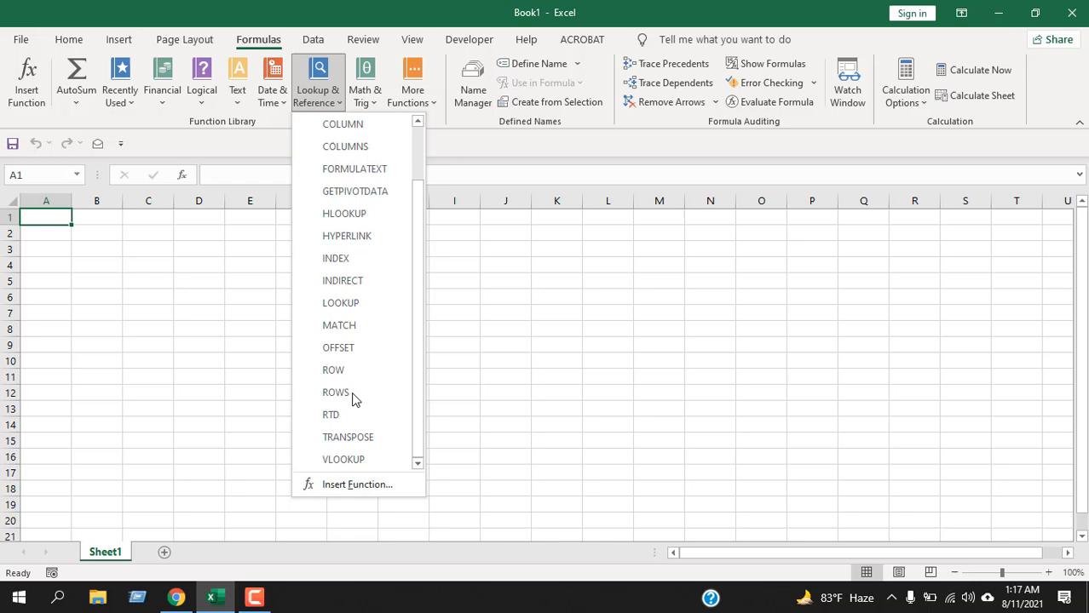
Insert =ROW() into A1 with an empty reference, returning 1.
{"action": "left_click", "coordinate": [333, 369]}
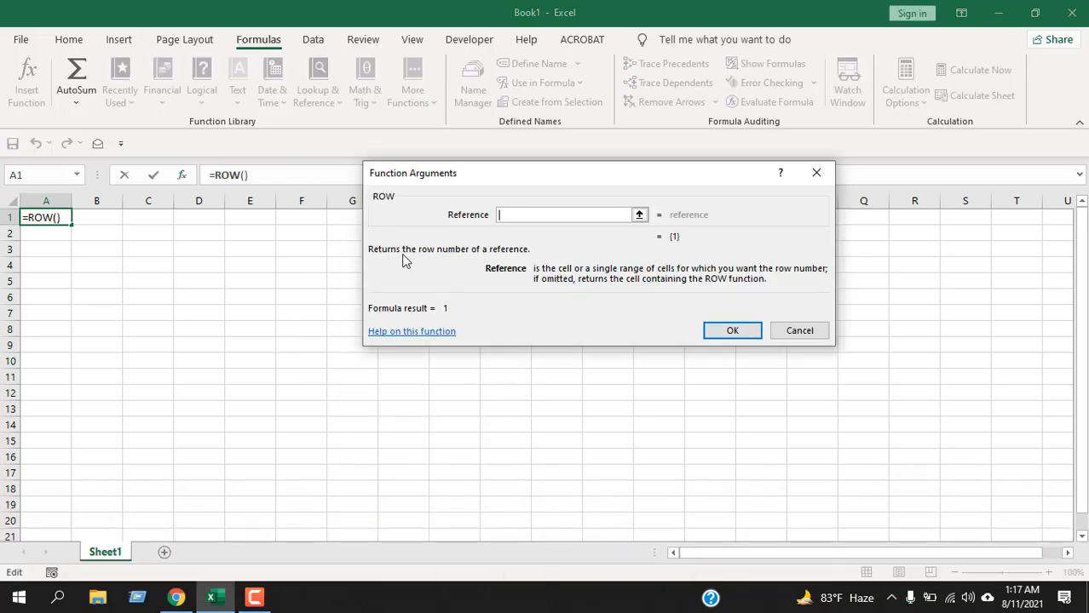
{"action": "mouse_move", "coordinate": [495, 267]}
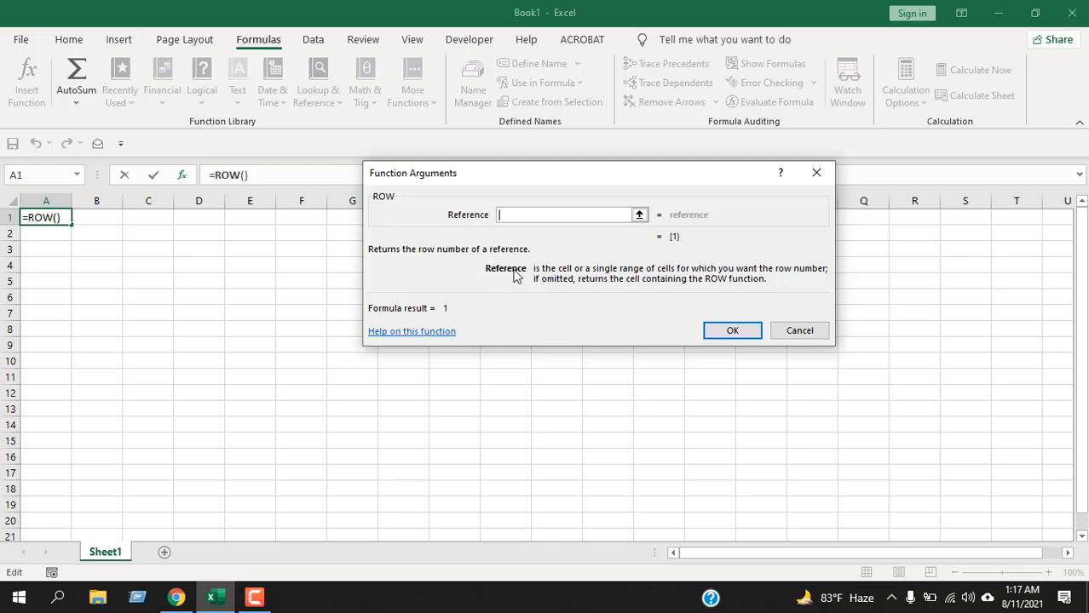
{"action": "mouse_move", "coordinate": [618, 277]}
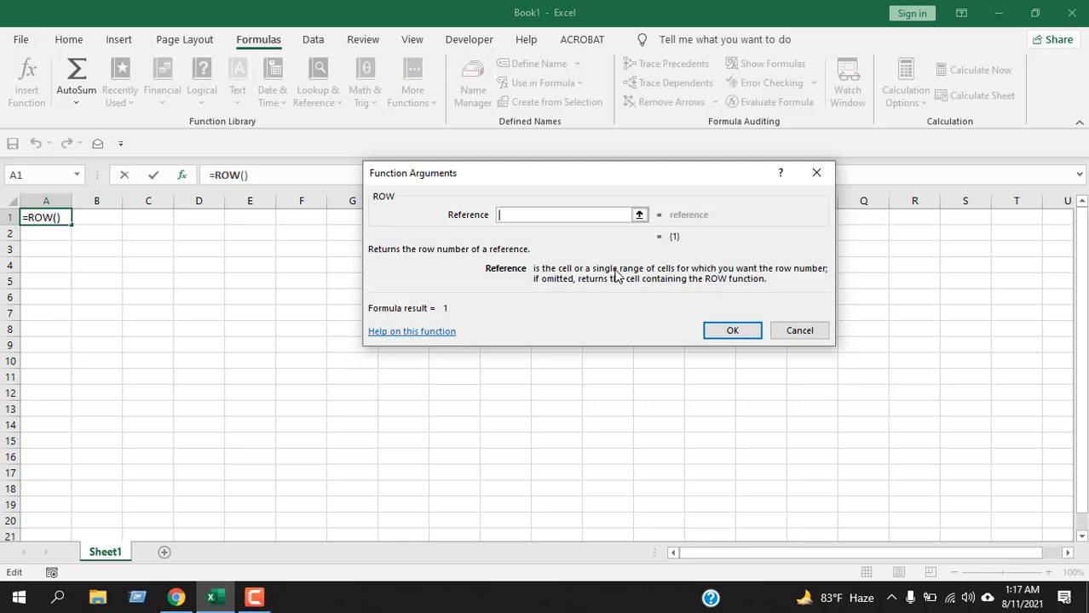
{"action": "mouse_move", "coordinate": [690, 281]}
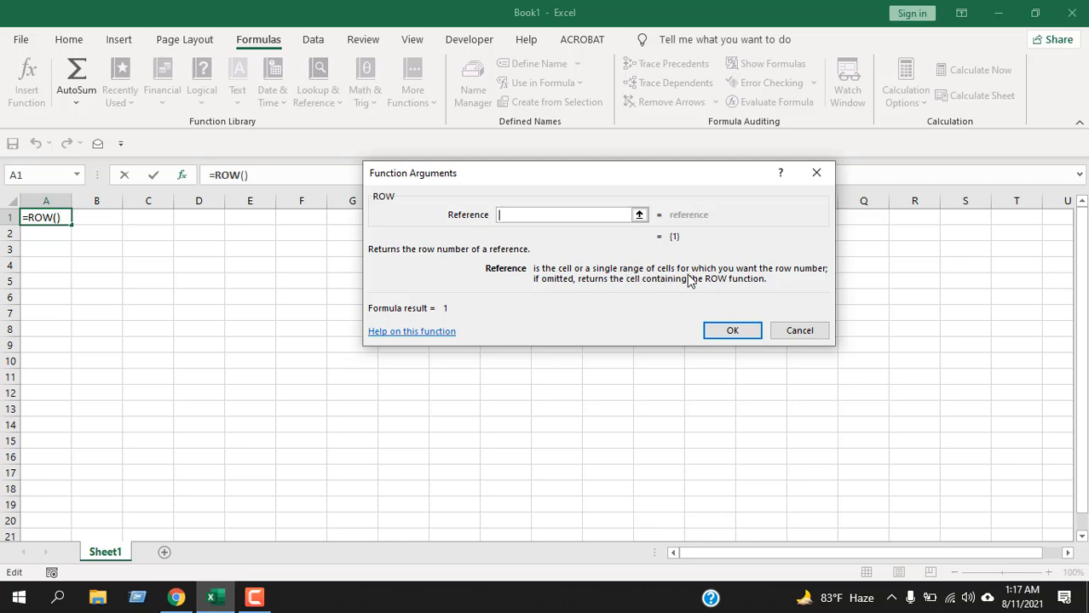
{"action": "mouse_move", "coordinate": [764, 282]}
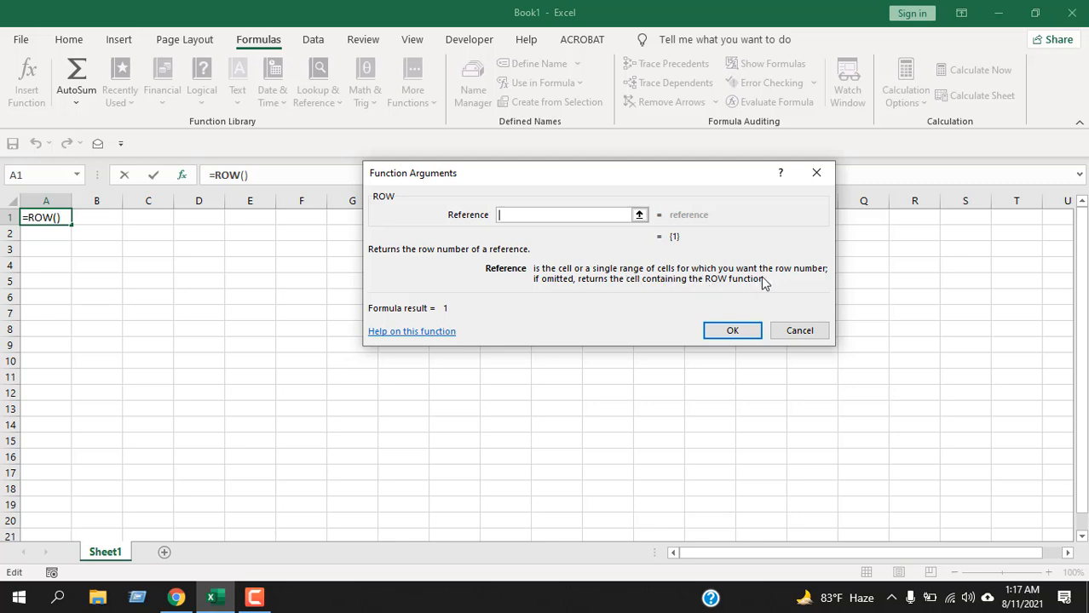
{"action": "mouse_move", "coordinate": [676, 294]}
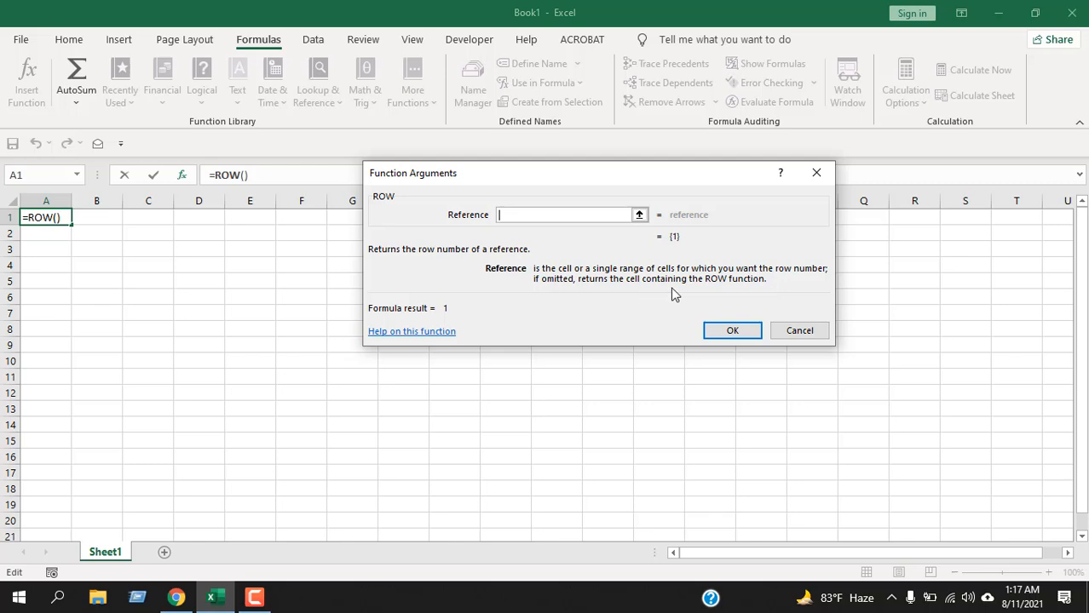
{"action": "left_click", "coordinate": [731, 330]}
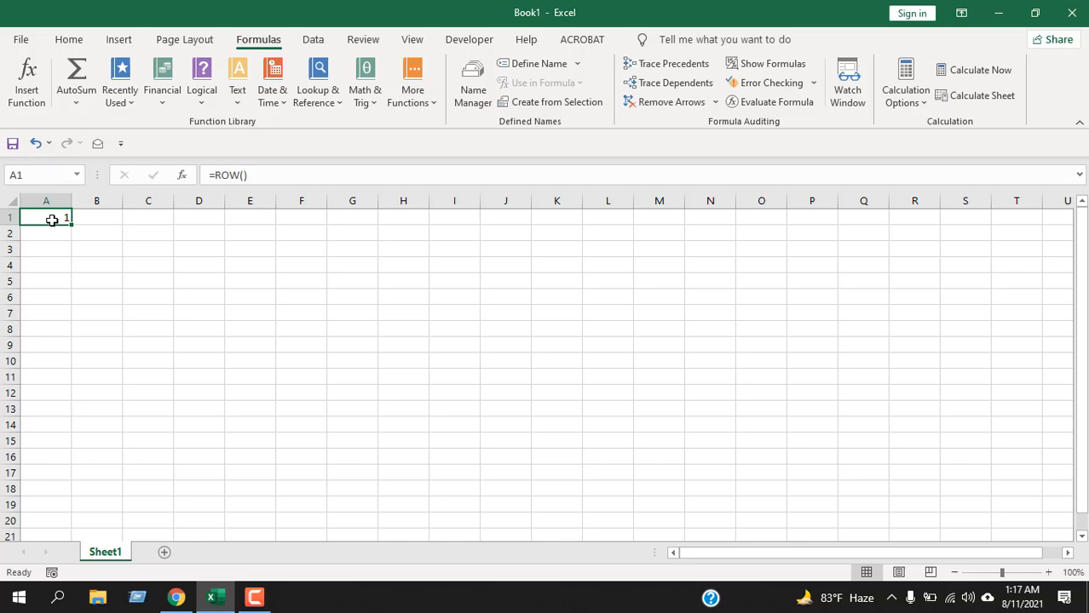
{"action": "mouse_move", "coordinate": [211, 258]}
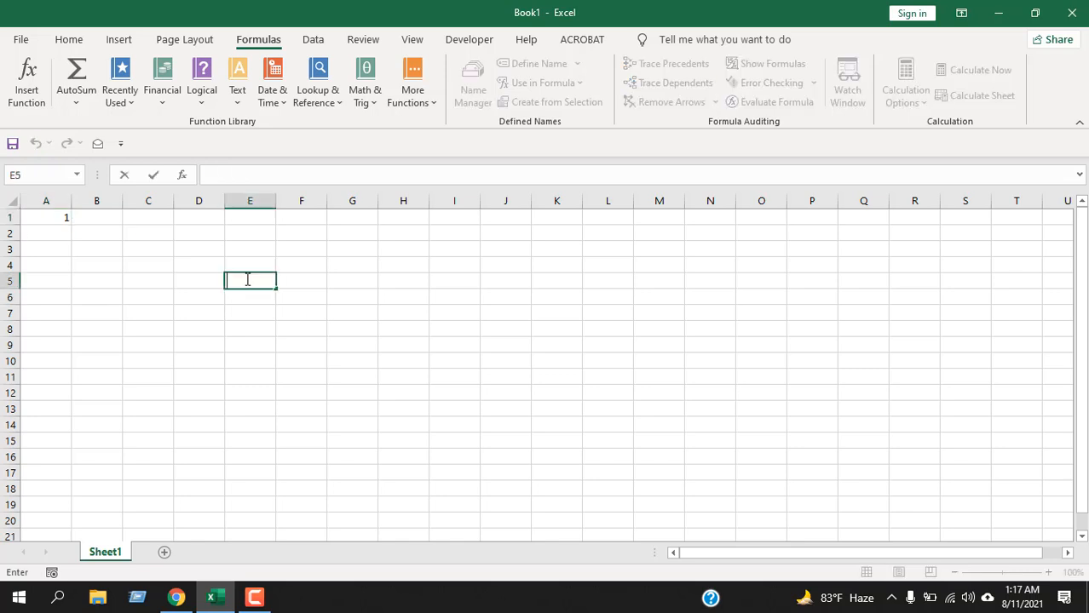
Start the formula =ROW( in cell E5 via autocomplete.
{"action": "type", "text": "=r"}
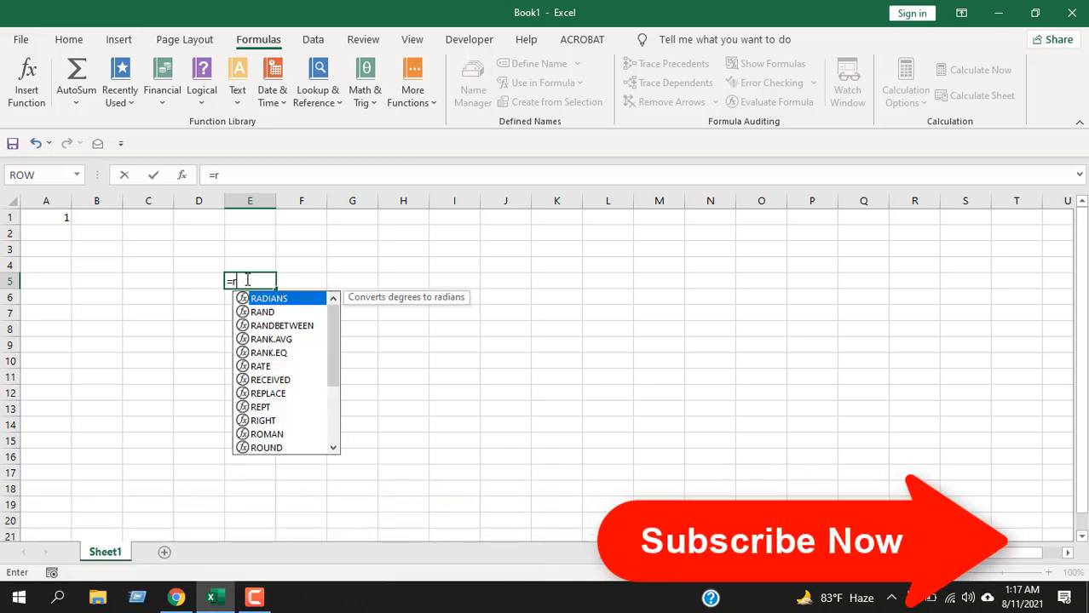
{"action": "type", "text": "ROW(H3"}
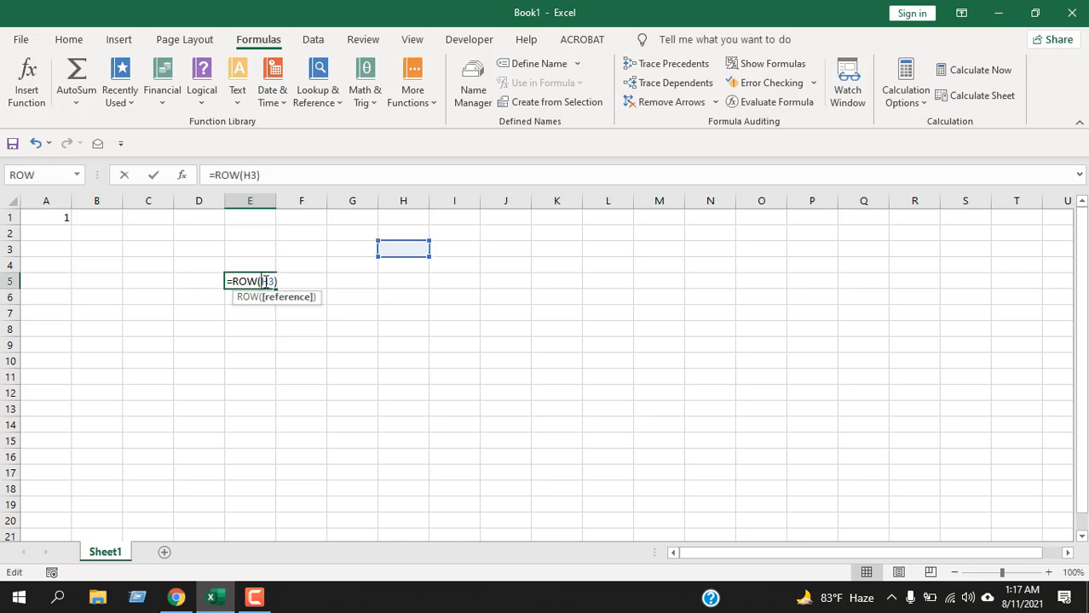
{"action": "mouse_move", "coordinate": [403, 260]}
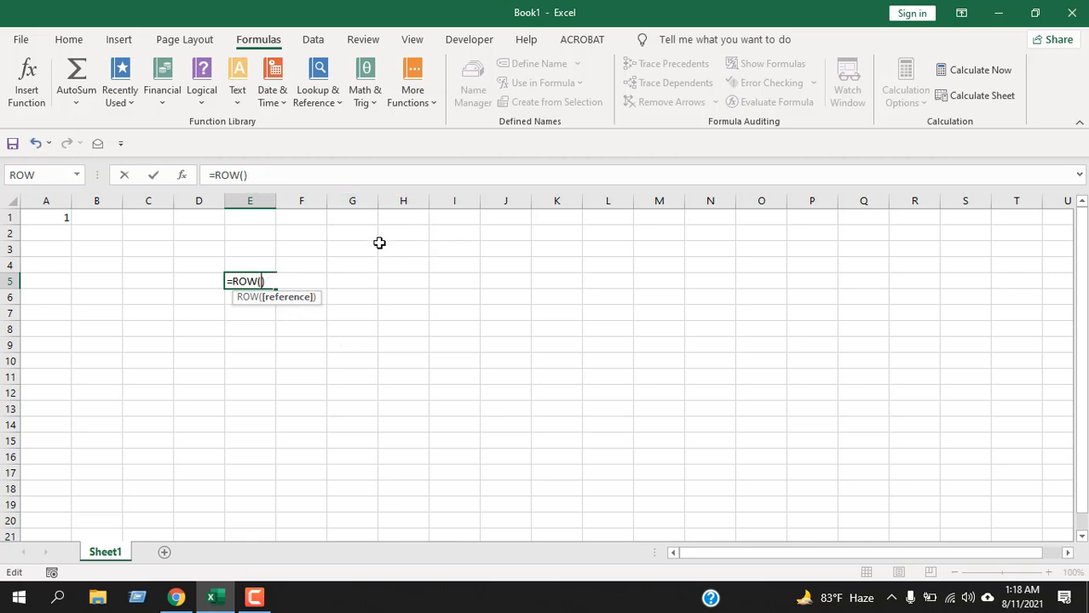
Set the E5 ROW argument to the range H3:L14 by selecting H3 and dragging to L14.
{"action": "left_click", "coordinate": [403, 249]}
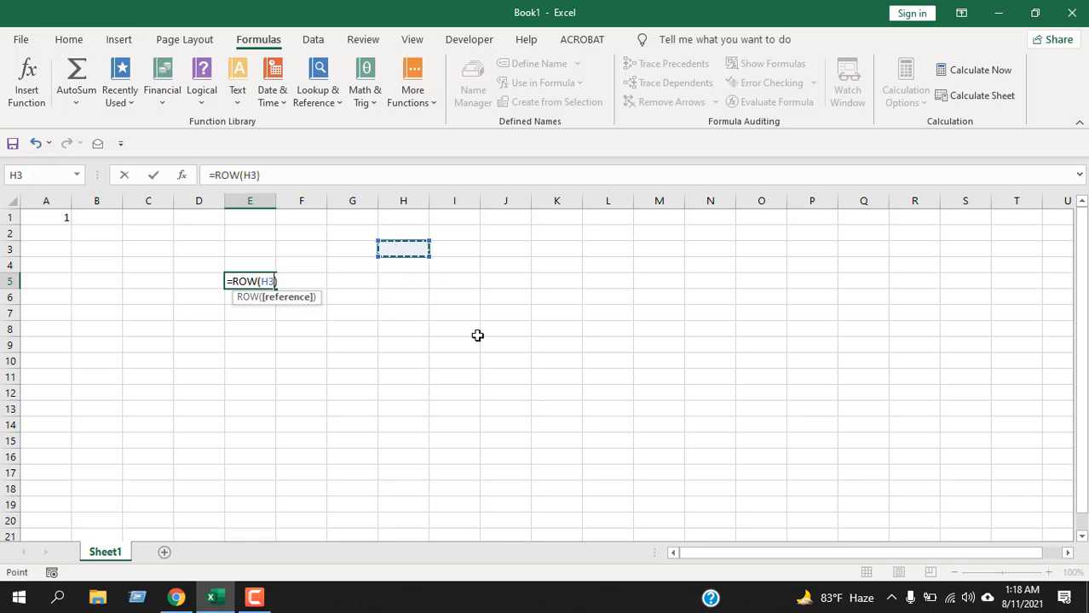
{"action": "left_click_drag", "start_coordinate": [403, 249], "coordinate": [607, 424]}
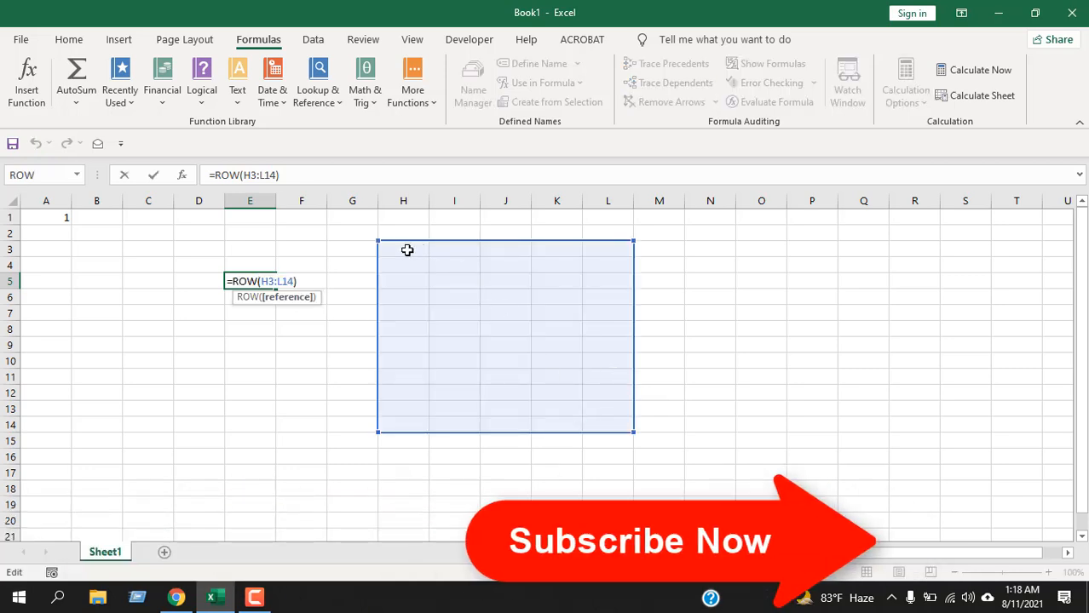
{"action": "mouse_move", "coordinate": [457, 461]}
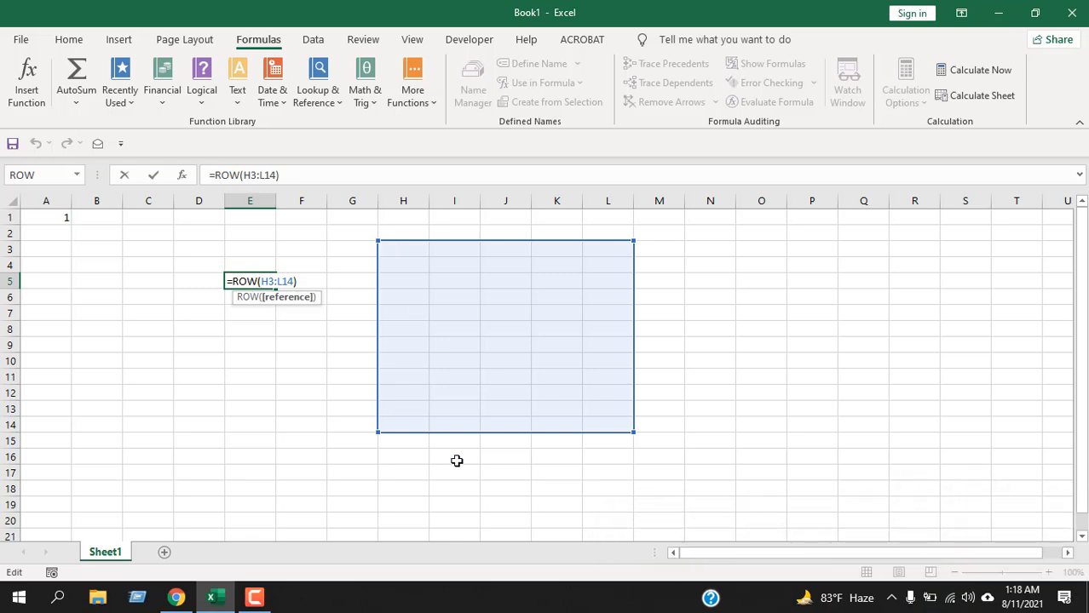
{"action": "mouse_move", "coordinate": [402, 255]}
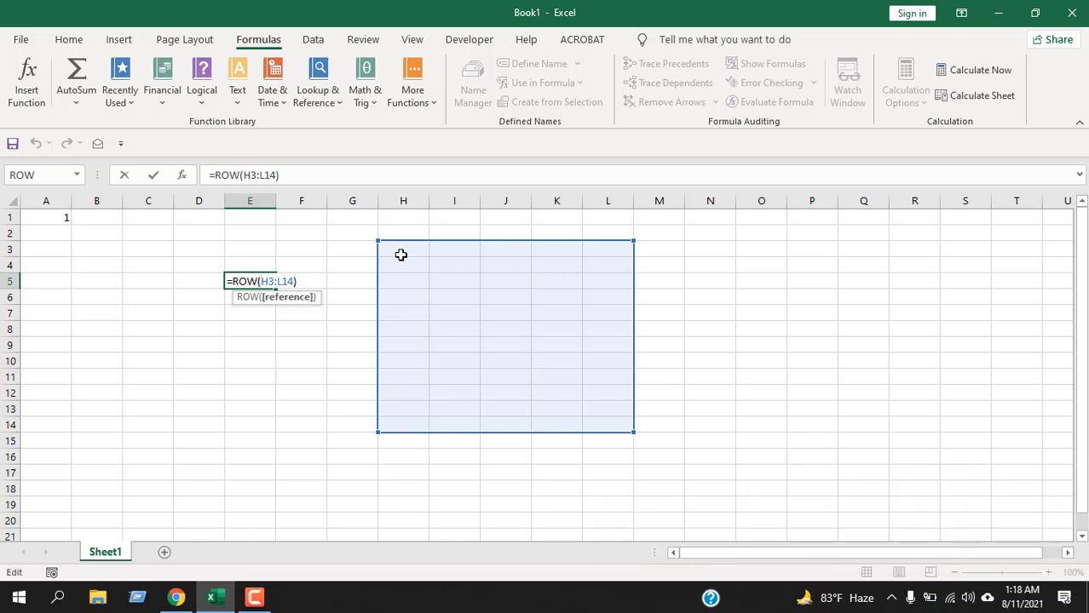
{"action": "mouse_move", "coordinate": [397, 248]}
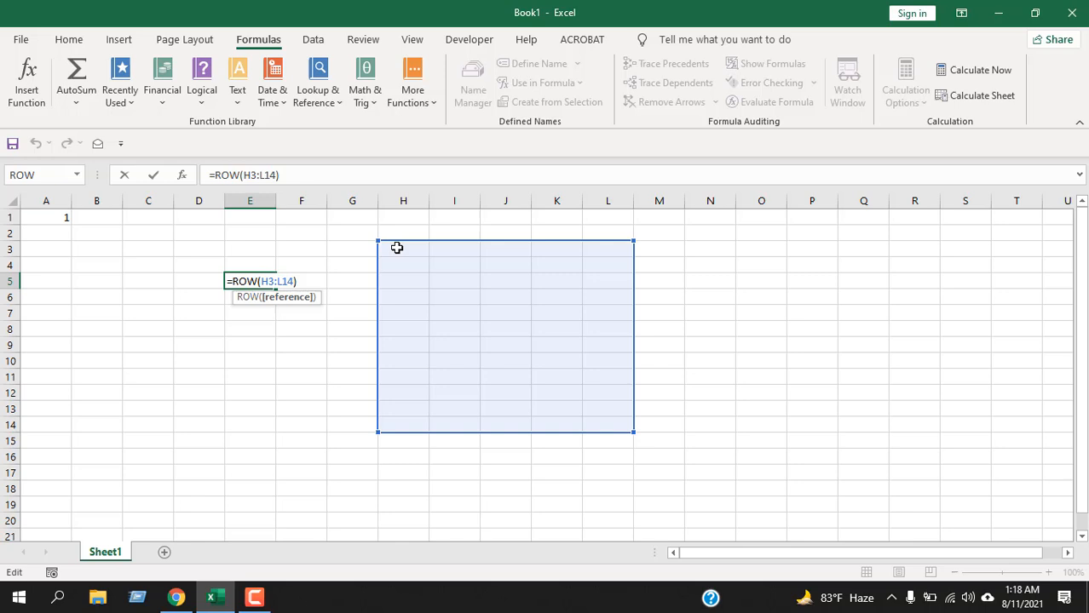